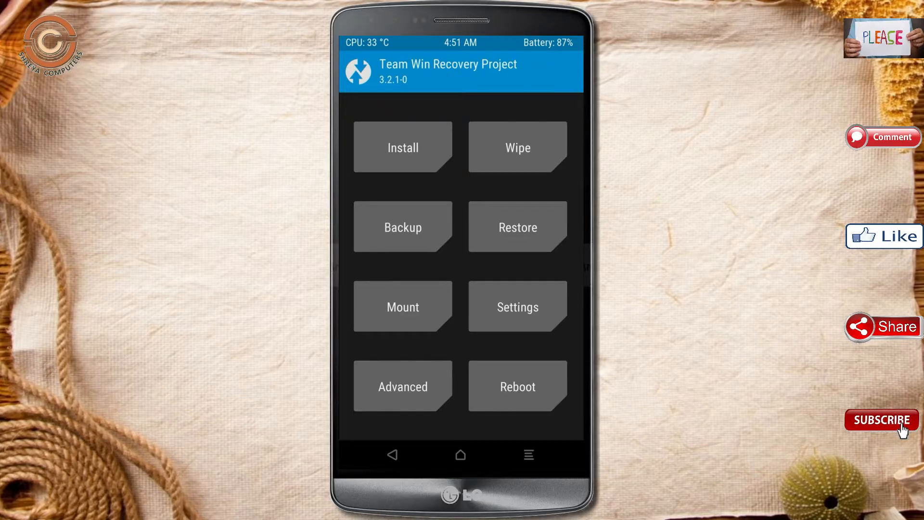
# Step: Run a full 5549 MB backup of the phone and return to the main menu
pyautogui.click(402, 226)
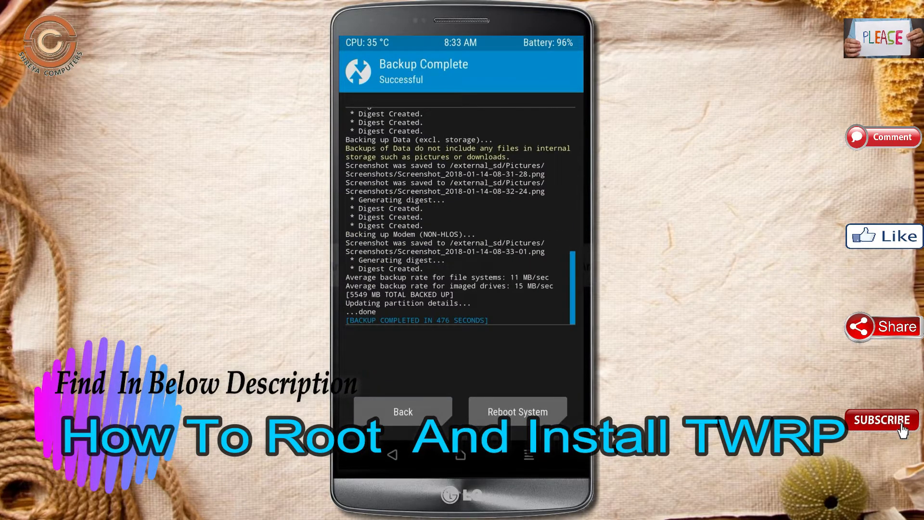
pyautogui.click(403, 412)
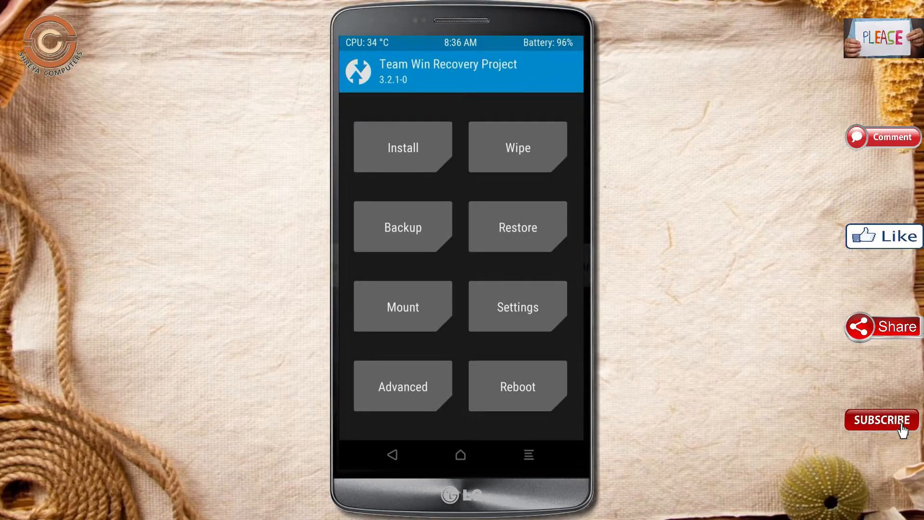
# Step: Advanced-wipe the Dalvik/ART Cache, System, Data and Cache partitions, then return to the main menu
pyautogui.click(517, 147)
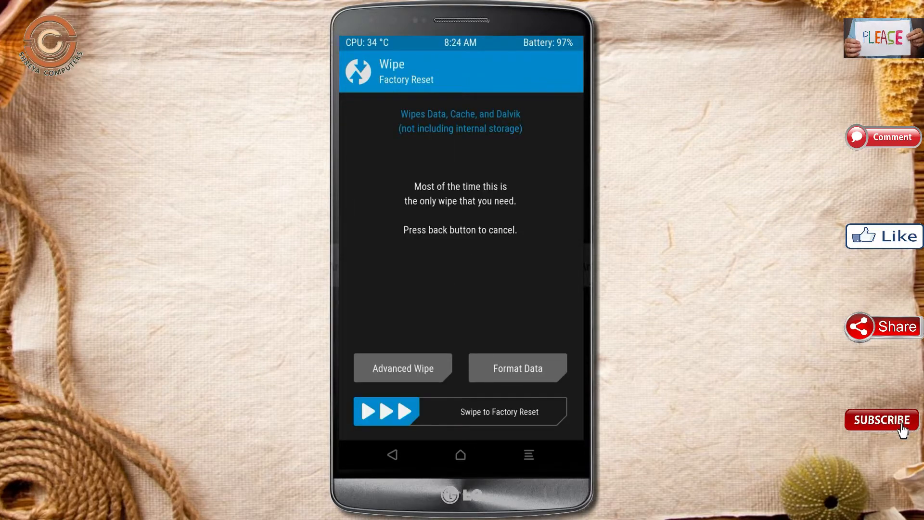
pyautogui.click(402, 368)
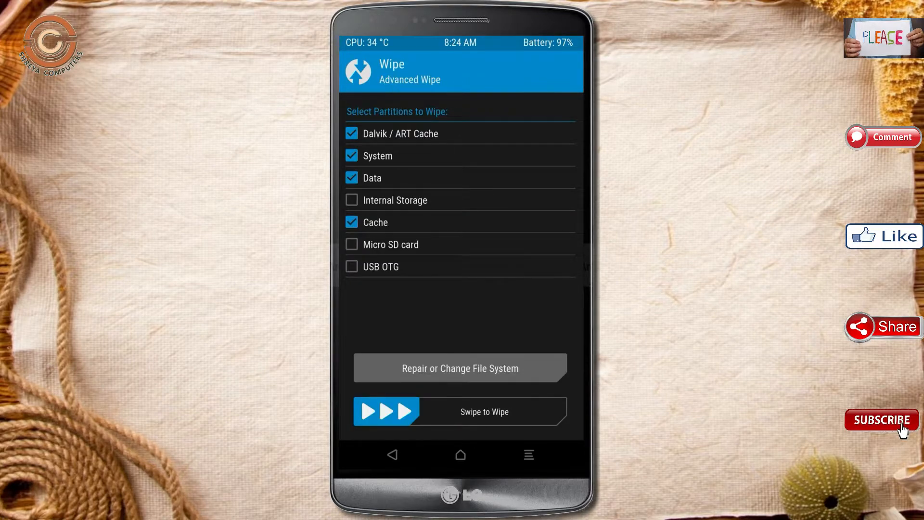
pyautogui.moveTo(383, 411); pyautogui.dragTo(431, 411)
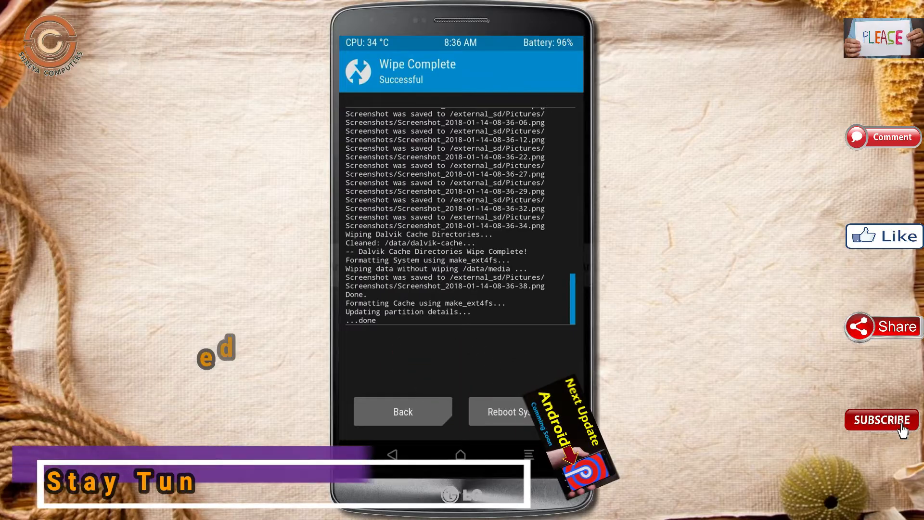
pyautogui.click(402, 411)
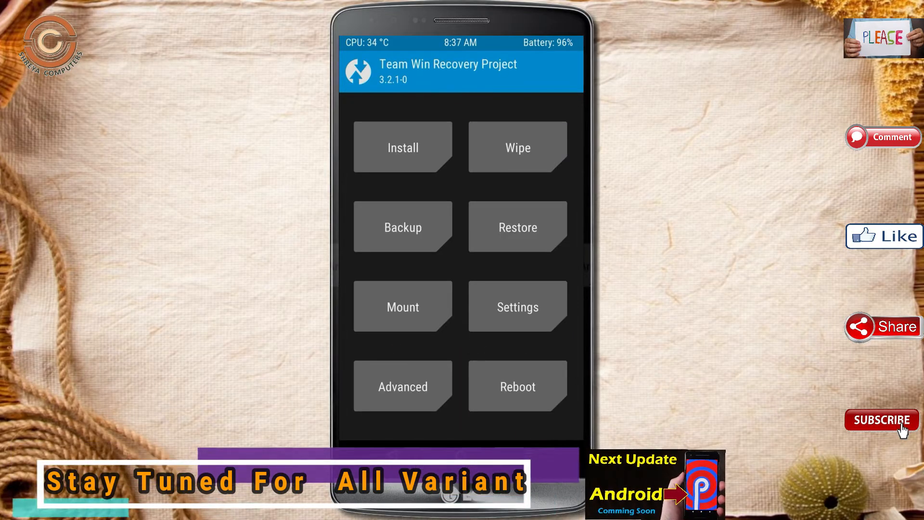
# Step: Browse the installer to the micro SD card folder holding the LineageOS 15.1 and Open GApps zips
pyautogui.click(402, 147)
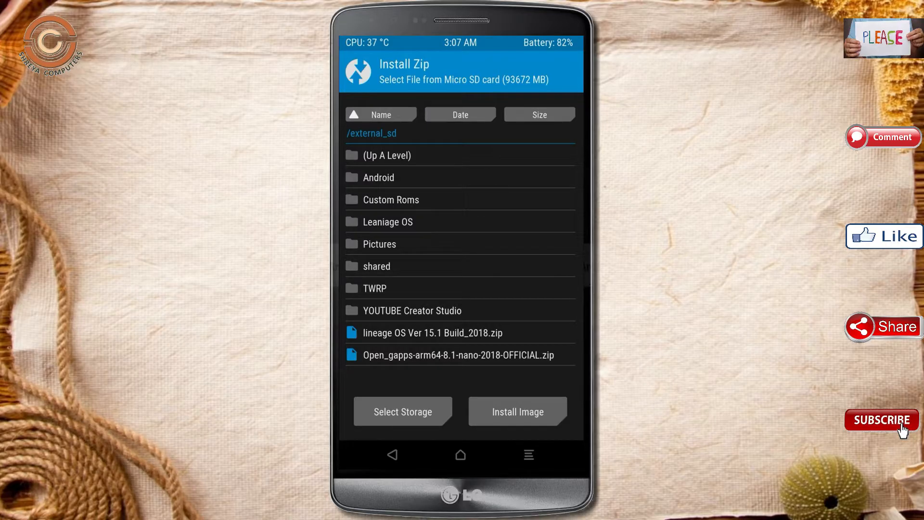
pyautogui.click(432, 332)
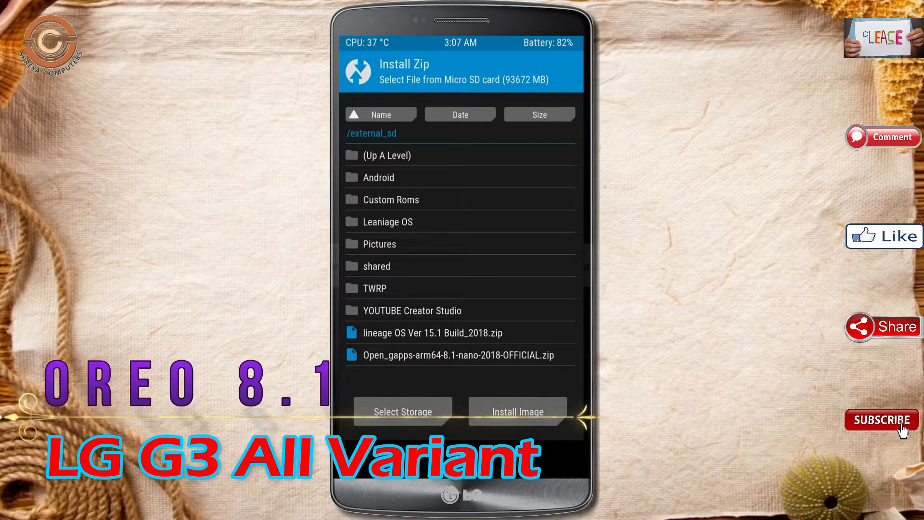
# Step: Flash the Open GApps zip, then wipe the cache and Dalvik cache
pyautogui.click(458, 355)
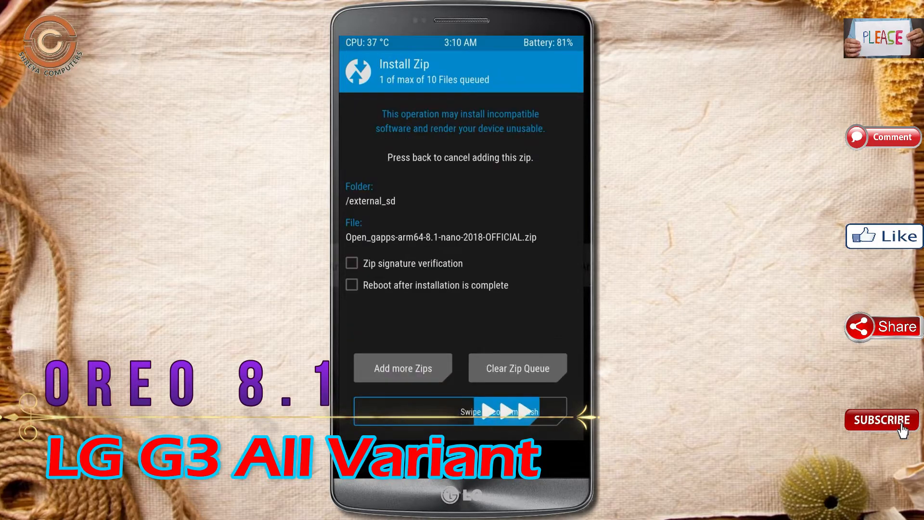
pyautogui.moveTo(378, 412); pyautogui.dragTo(537, 411)
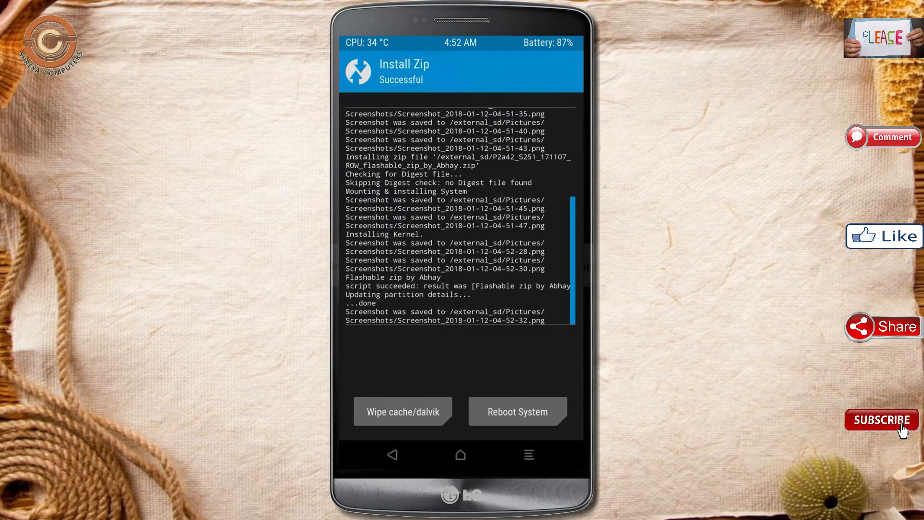
pyautogui.click(403, 412)
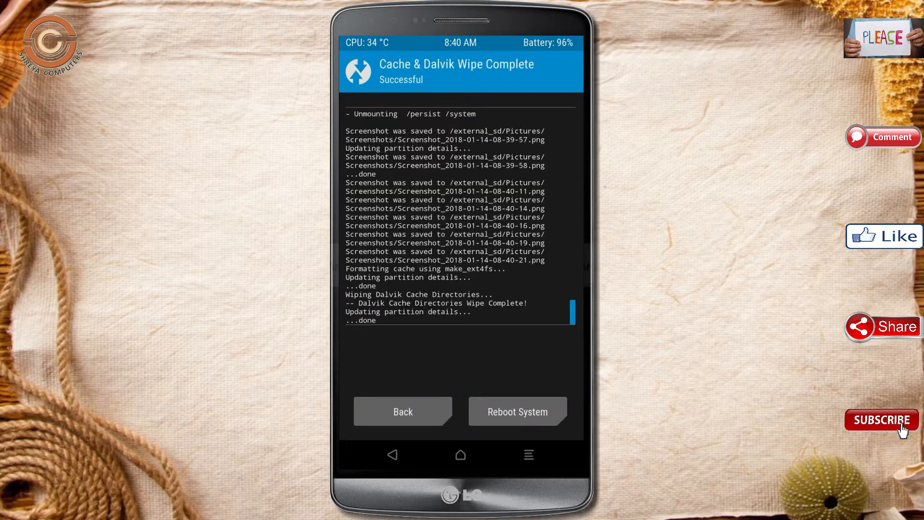